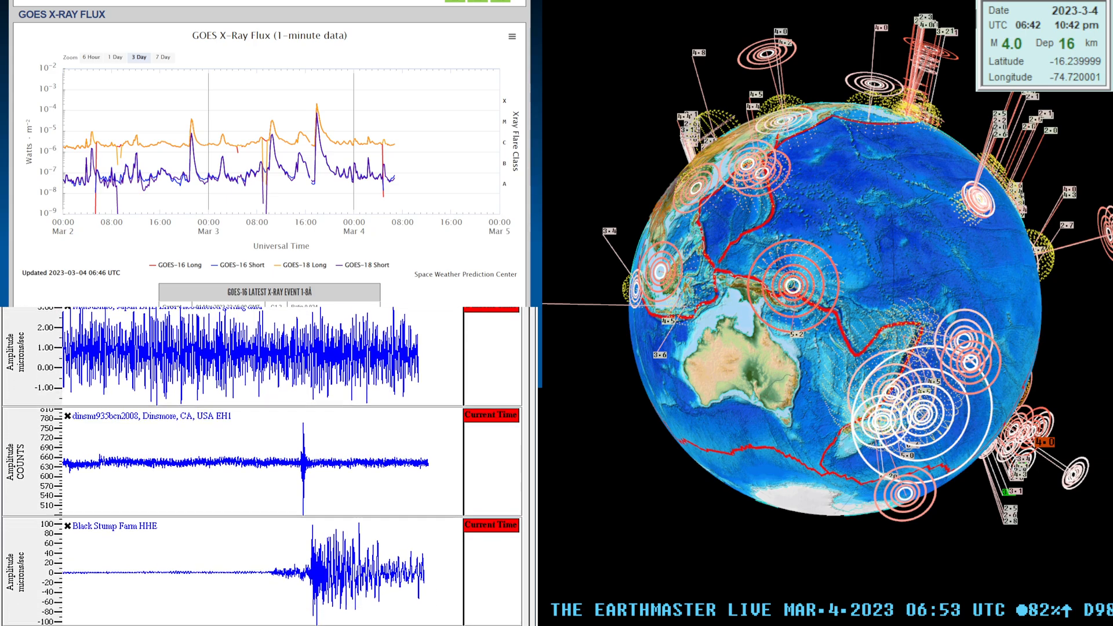
# Scroll the GEE seismogram list down to the Barrett, Las Campanas and Matsushiro traces.
pyautogui.scroll(-3)
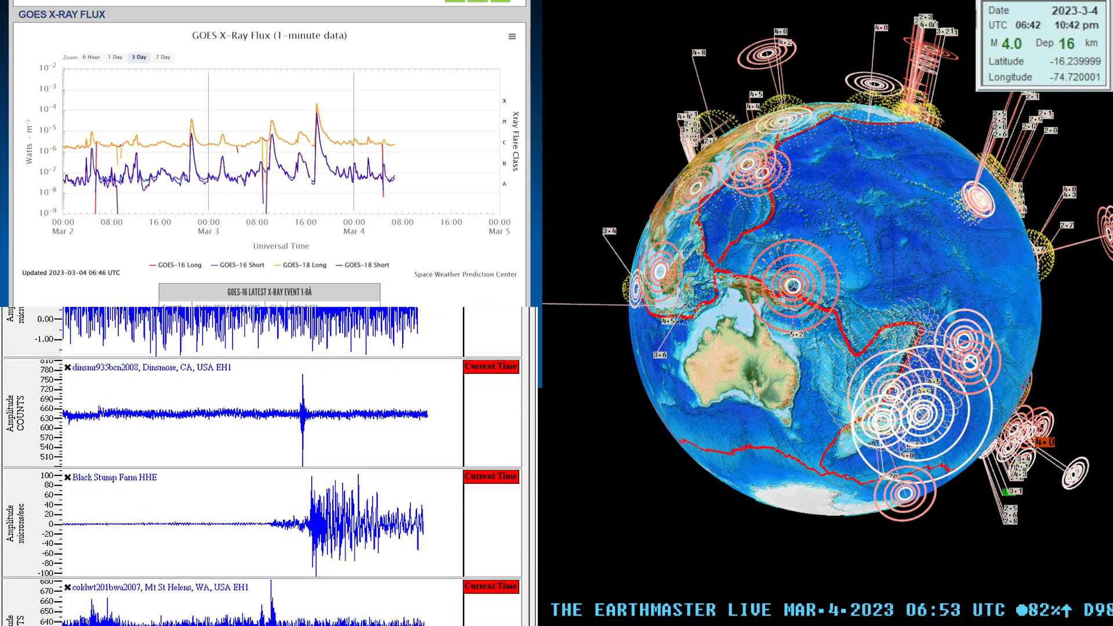
pyautogui.scroll(-3)
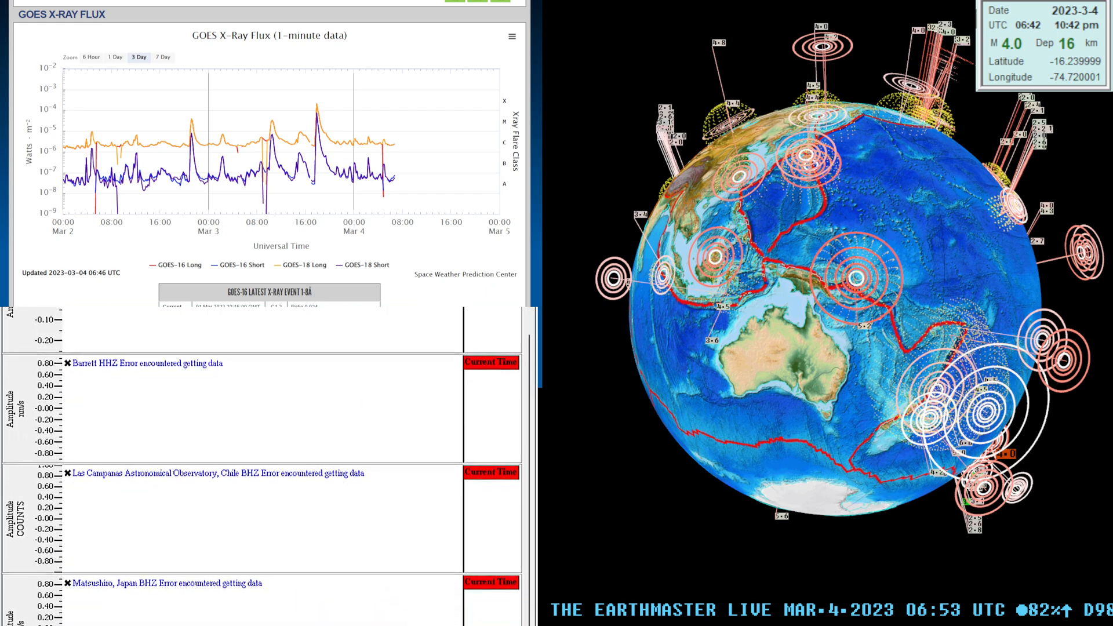
# Scroll further through the GEE seismograms to read the Black Stump Farm amplitude.
pyautogui.scroll(-3)
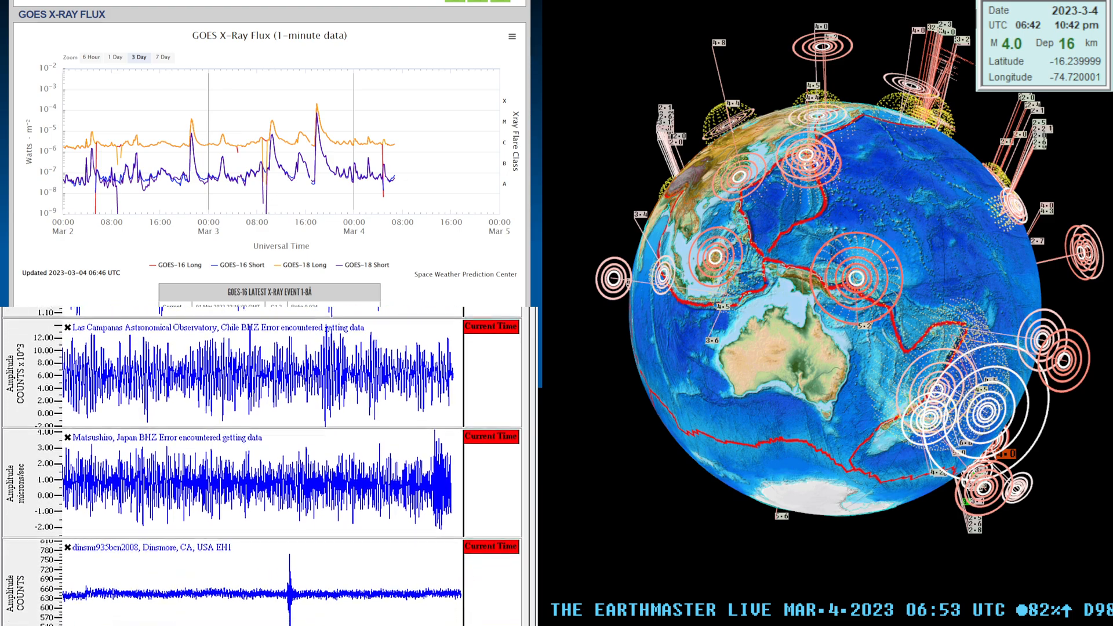
pyautogui.scroll(-3)
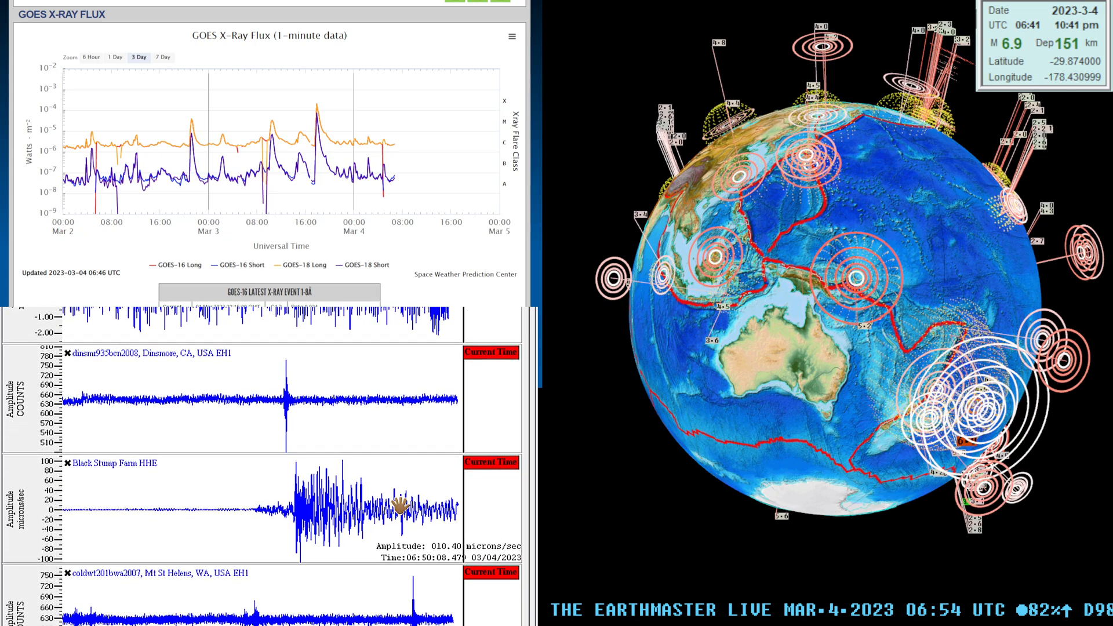
pyautogui.scroll(-3)
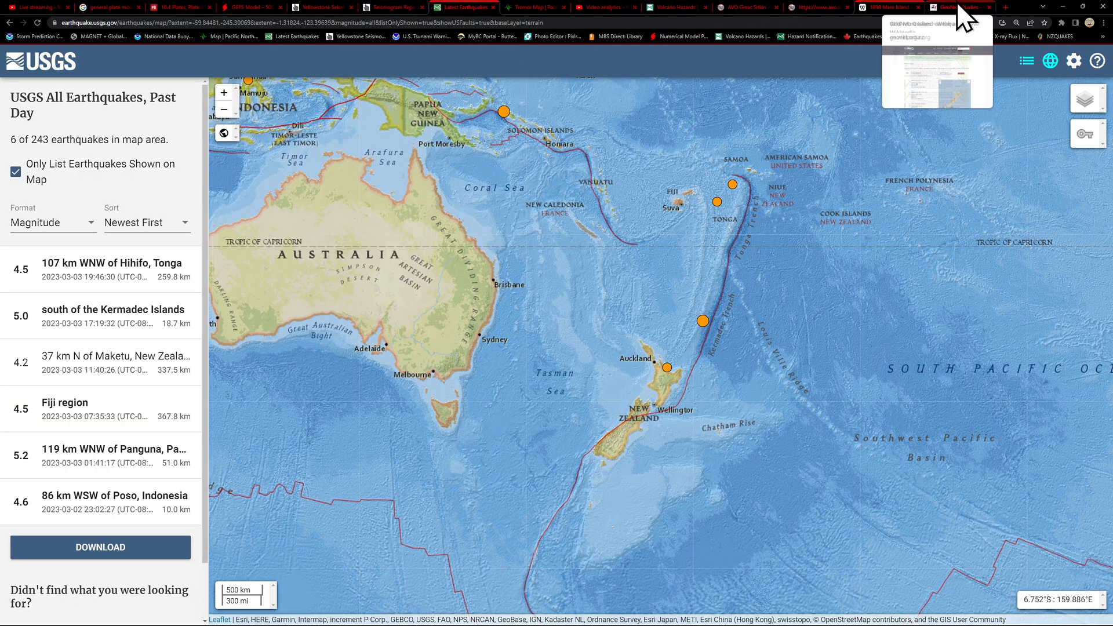
# Switch to GeoNet Recent Quakes and set the filter to 'All (includes deleted)'.
pyautogui.click(958, 7)
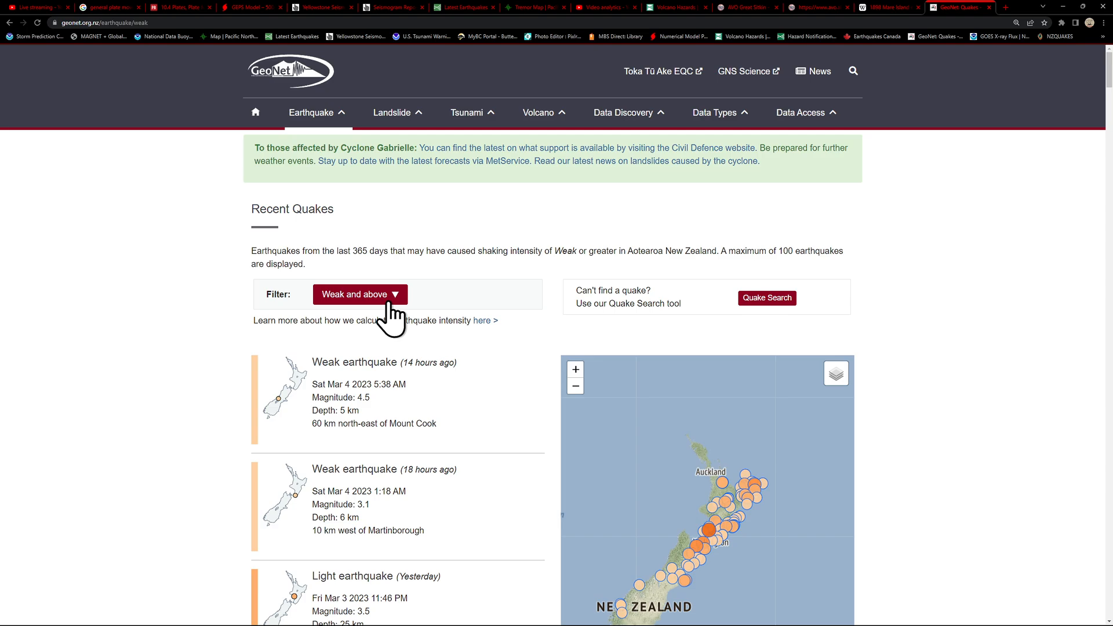
pyautogui.click(359, 294)
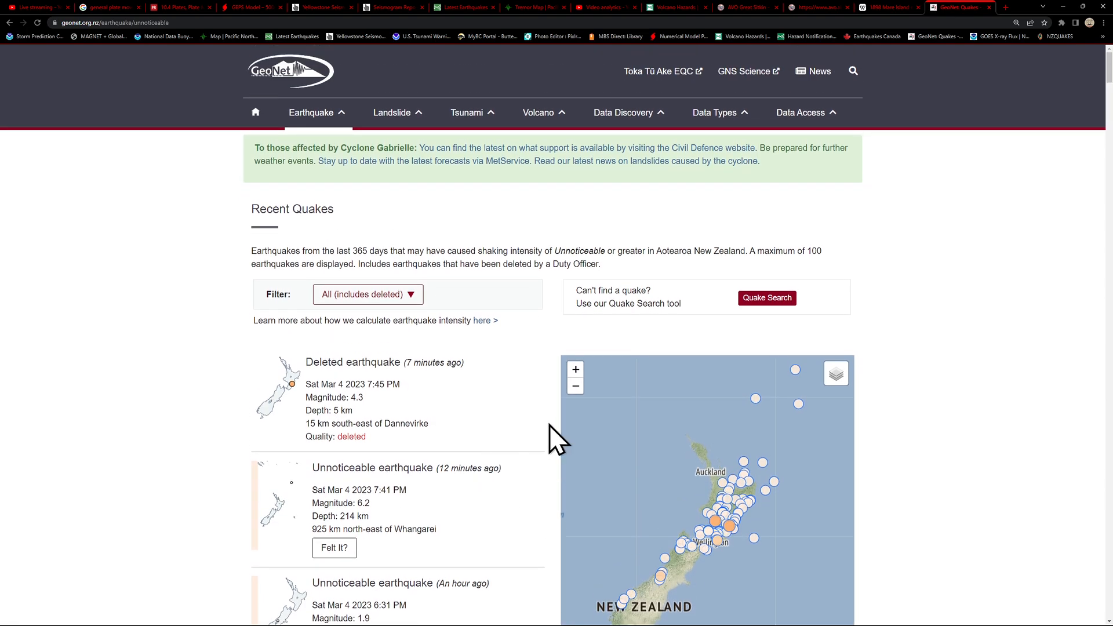
pyautogui.moveTo(422, 394)
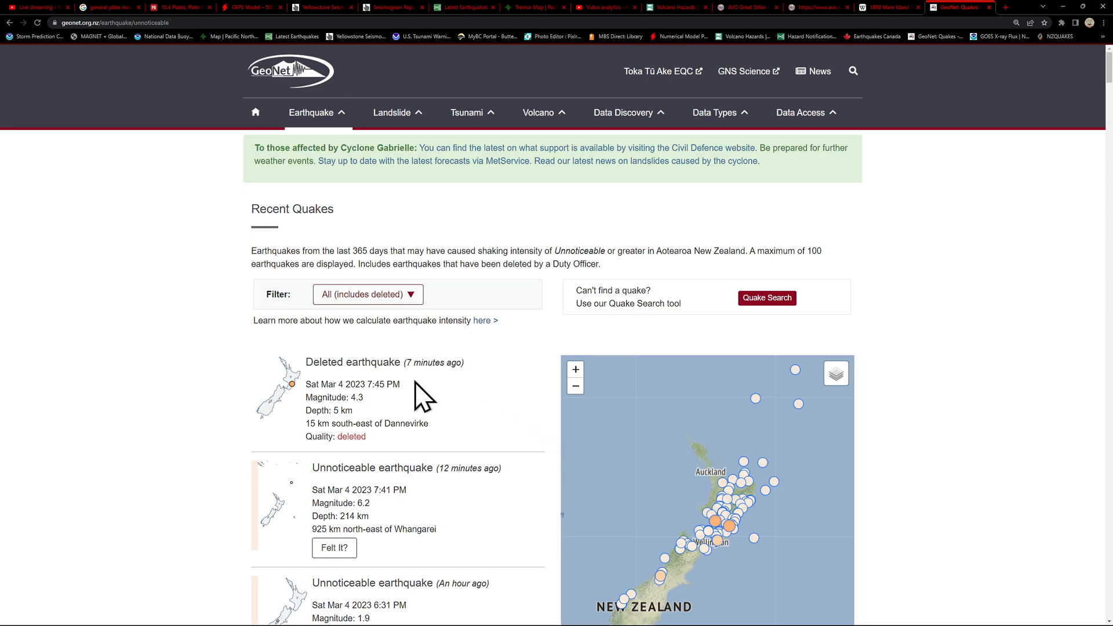
pyautogui.moveTo(402, 388)
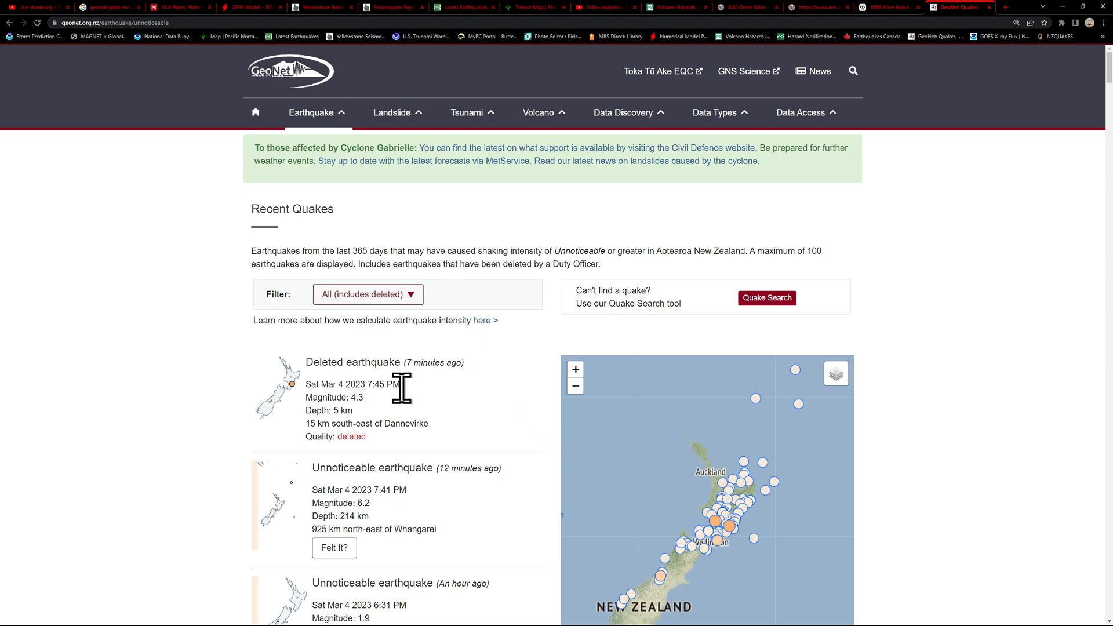
pyautogui.moveTo(308, 408)
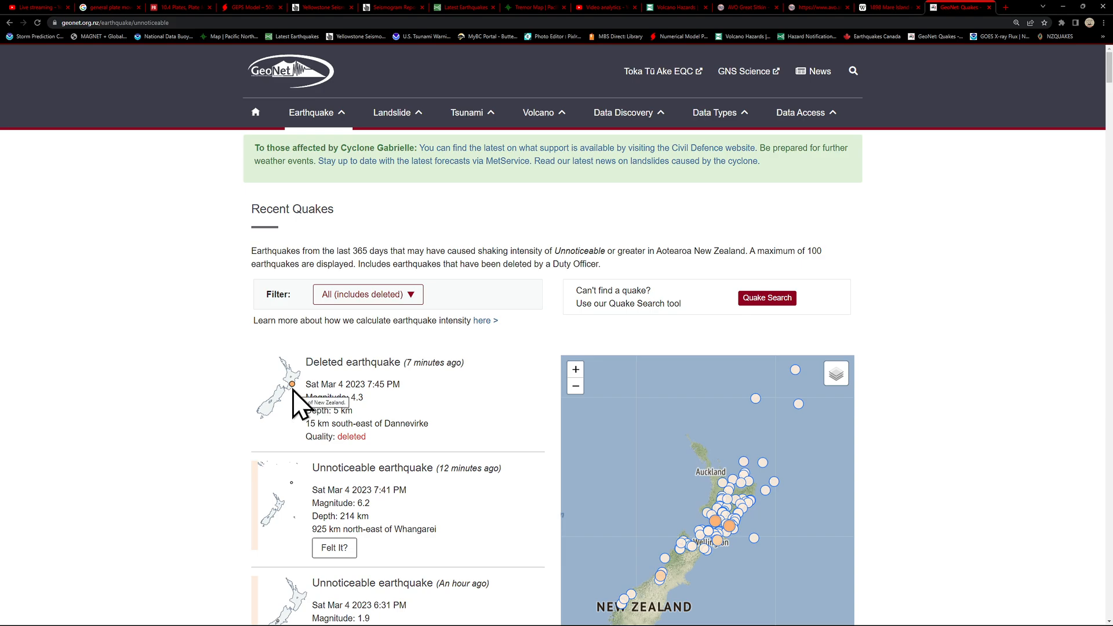
pyautogui.moveTo(564, 351)
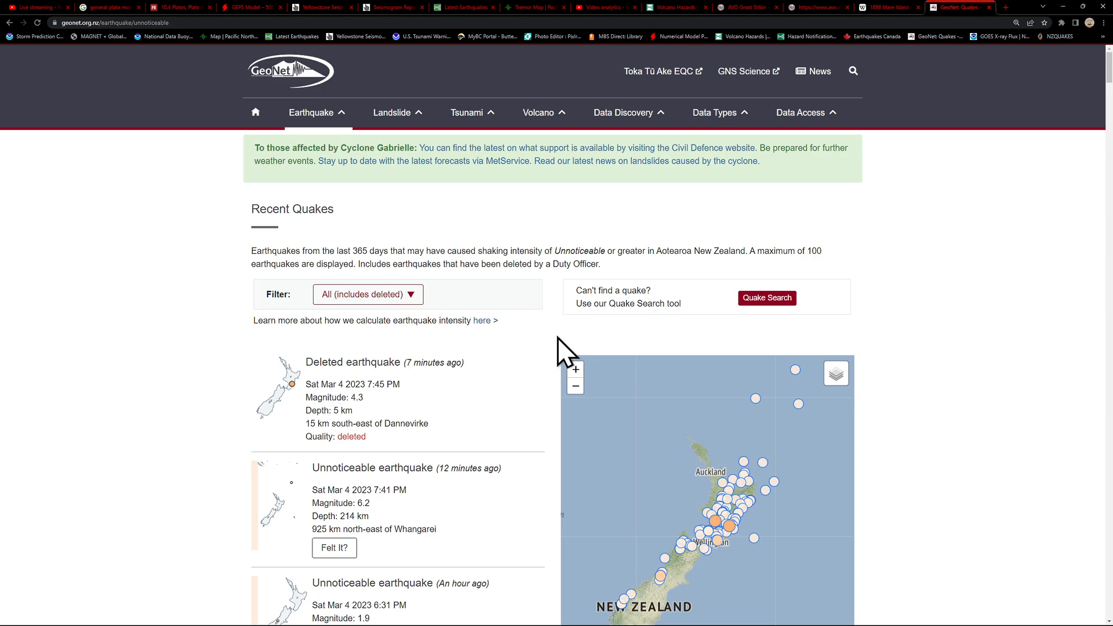
pyautogui.moveTo(1103, 141)
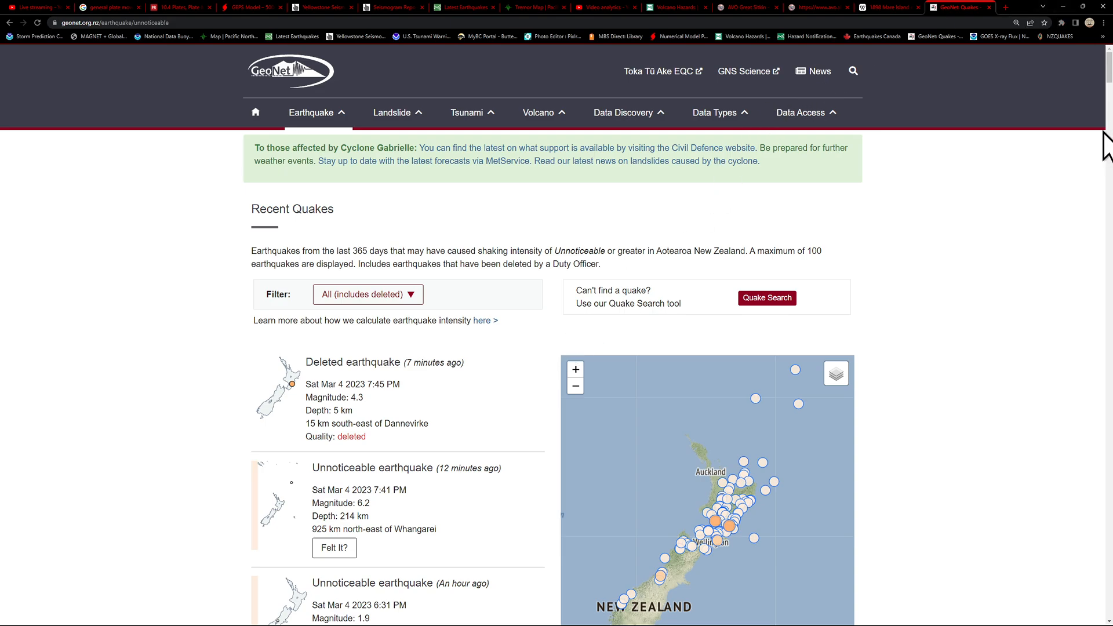
pyautogui.moveTo(261, 40)
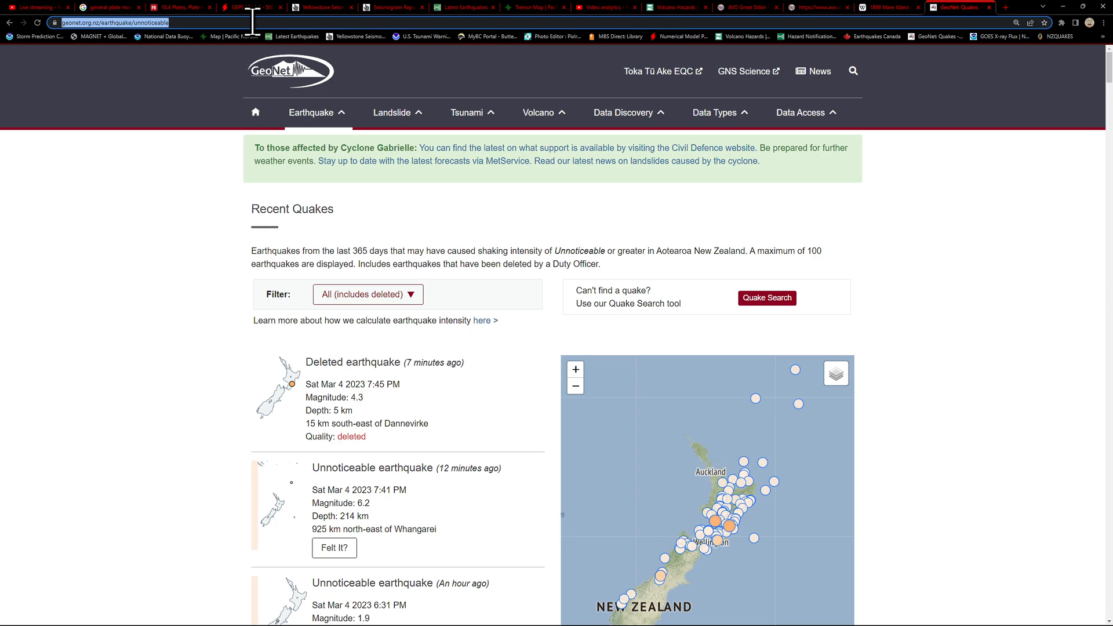
# Go to emsc-csem.org and open the 06:41:13 M 6.5 Kermadec Islands event page.
pyautogui.write('emsc-csem.org/#2w')
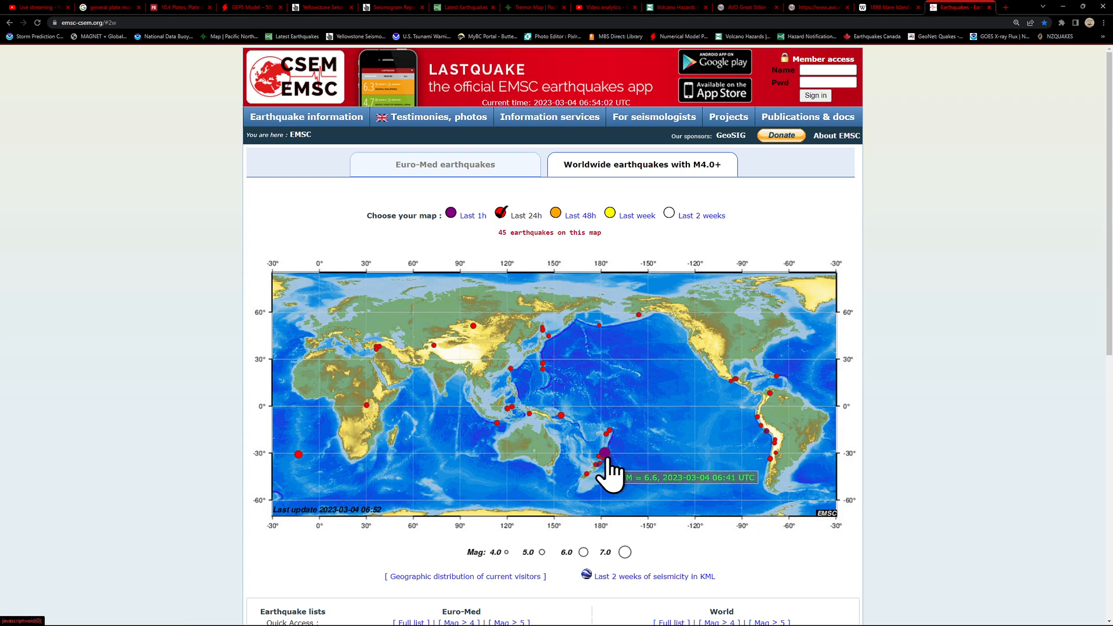
pyautogui.click(604, 460)
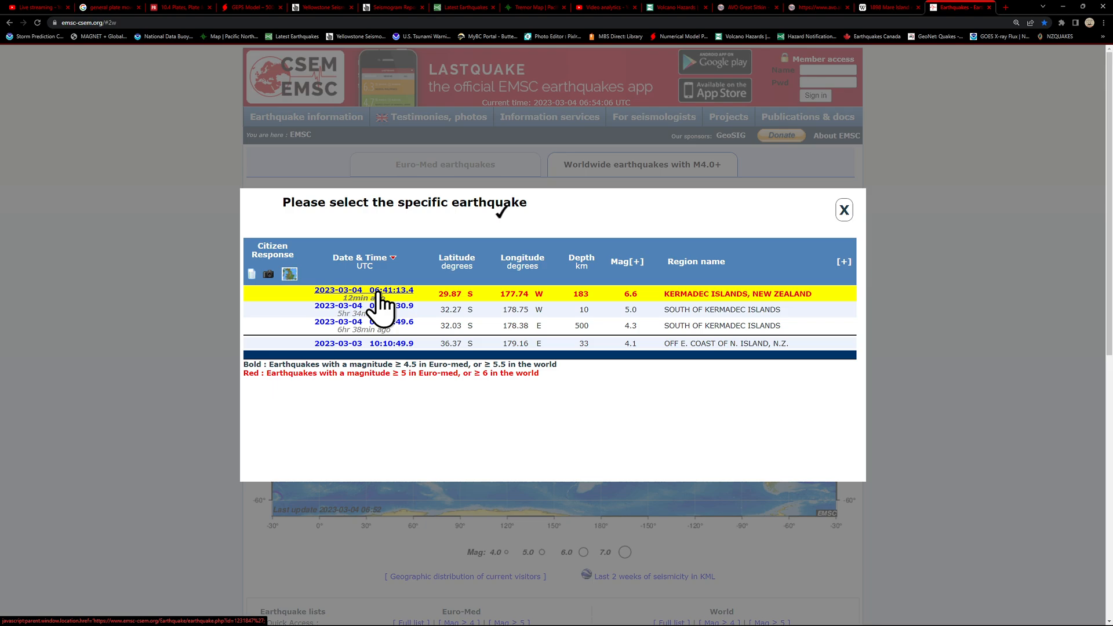
pyautogui.click(363, 293)
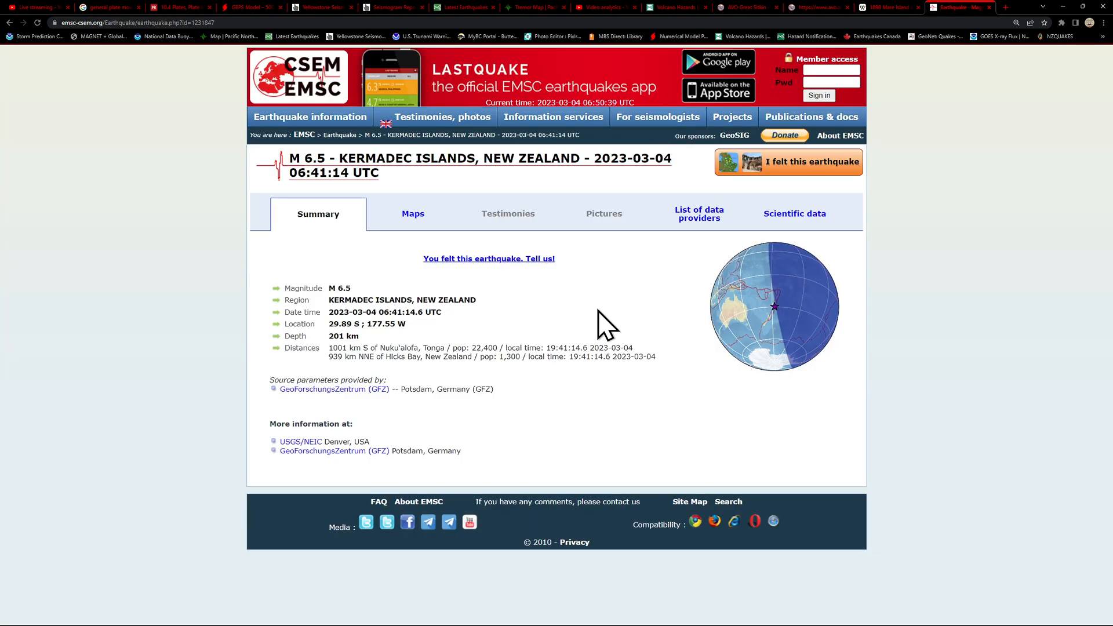
# Show the EMSC event's 7-day seismicity map north-east of New Zealand.
pyautogui.click(413, 213)
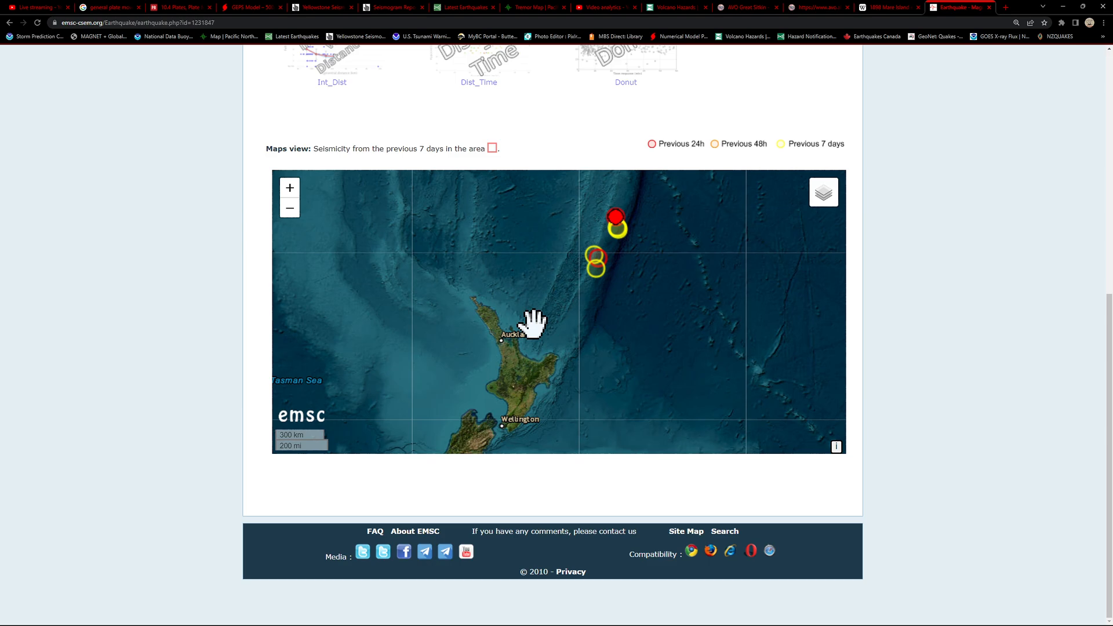
pyautogui.moveTo(521, 369)
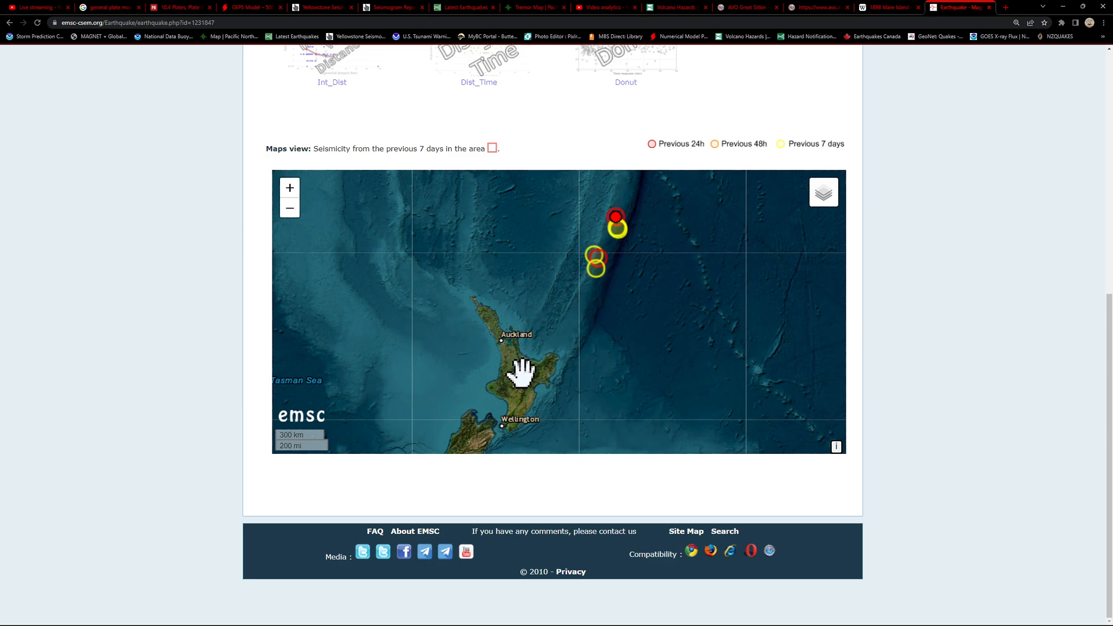
pyautogui.moveTo(526, 388)
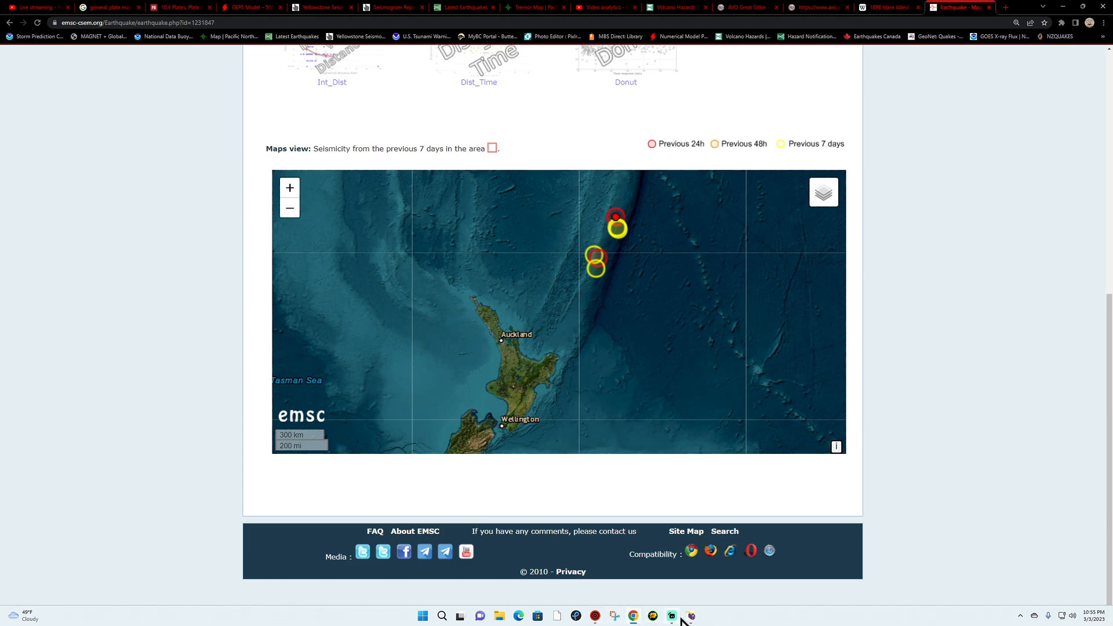
# Switch back to the Global Earthquake Explorer real-time viewer.
pyautogui.click(670, 616)
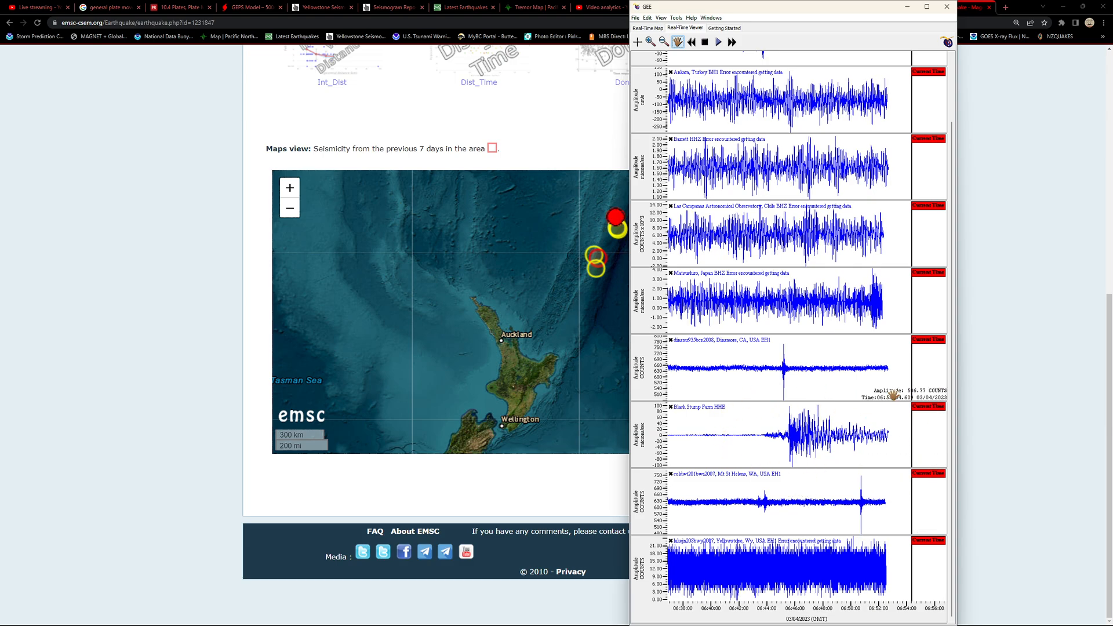
pyautogui.moveTo(488, 396)
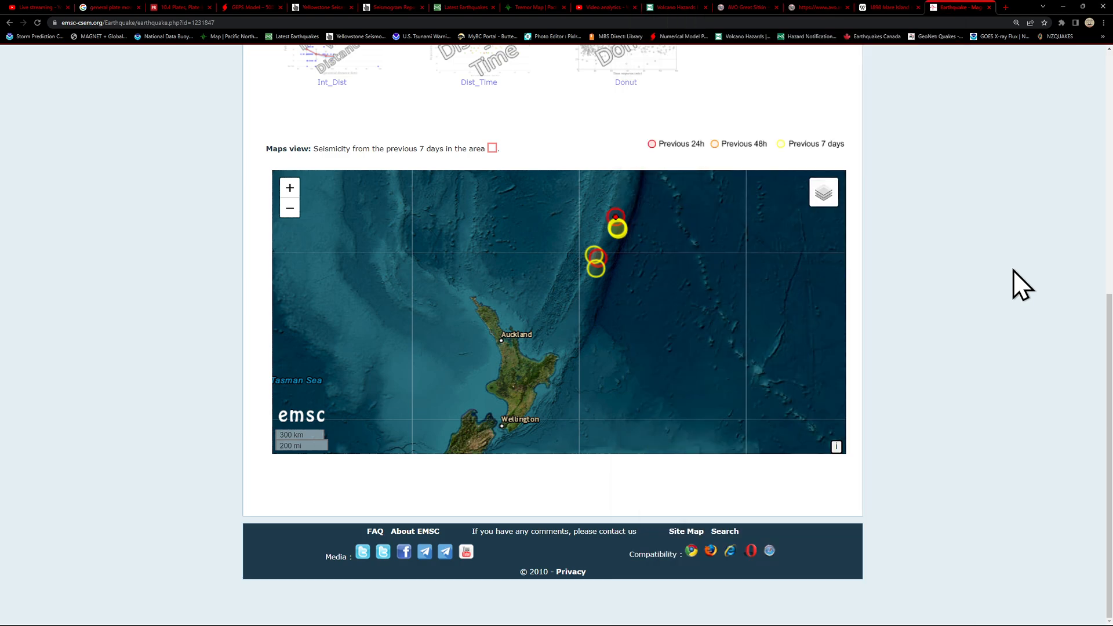
# Check the Kermadec M 6.6 entry in EMSC's latest list, then switch to the USGS tab.
pyautogui.scroll(3)
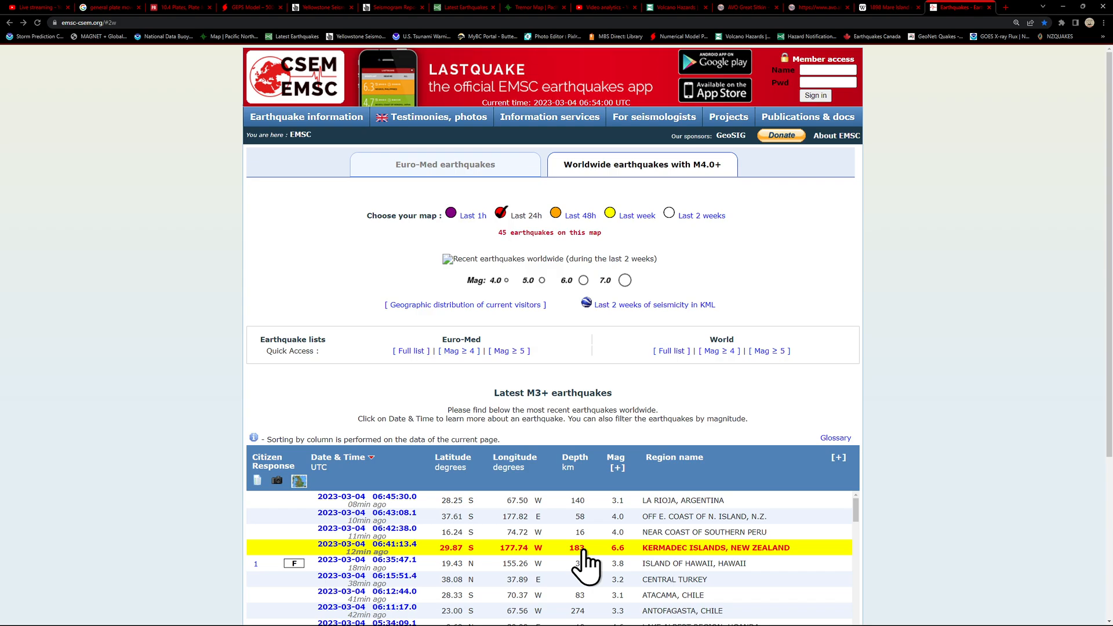
pyautogui.moveTo(504, 184)
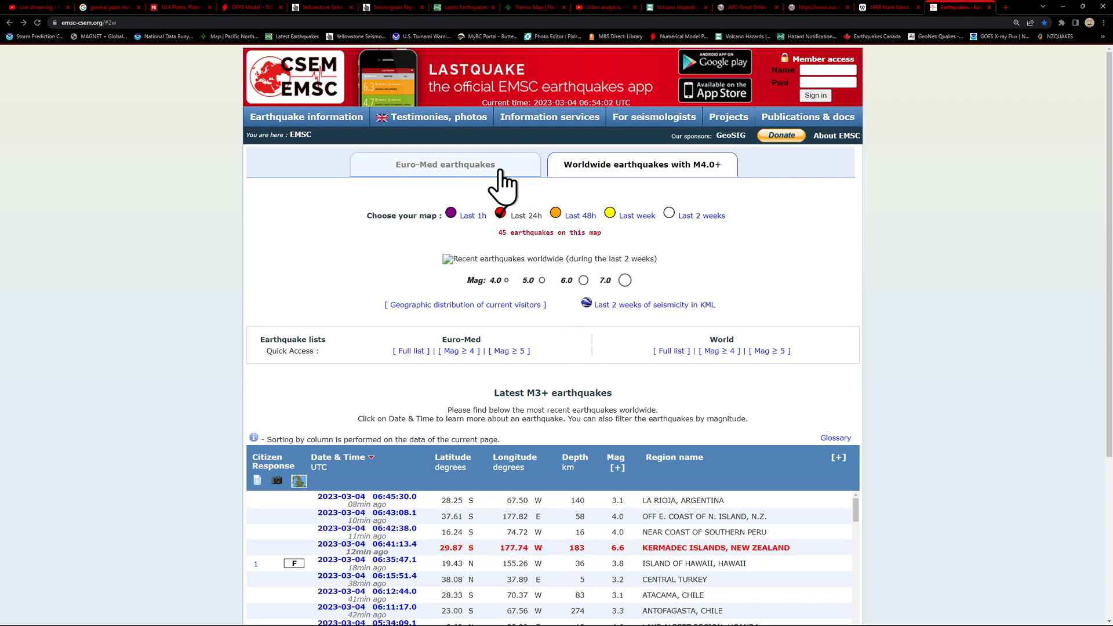
pyautogui.click(462, 7)
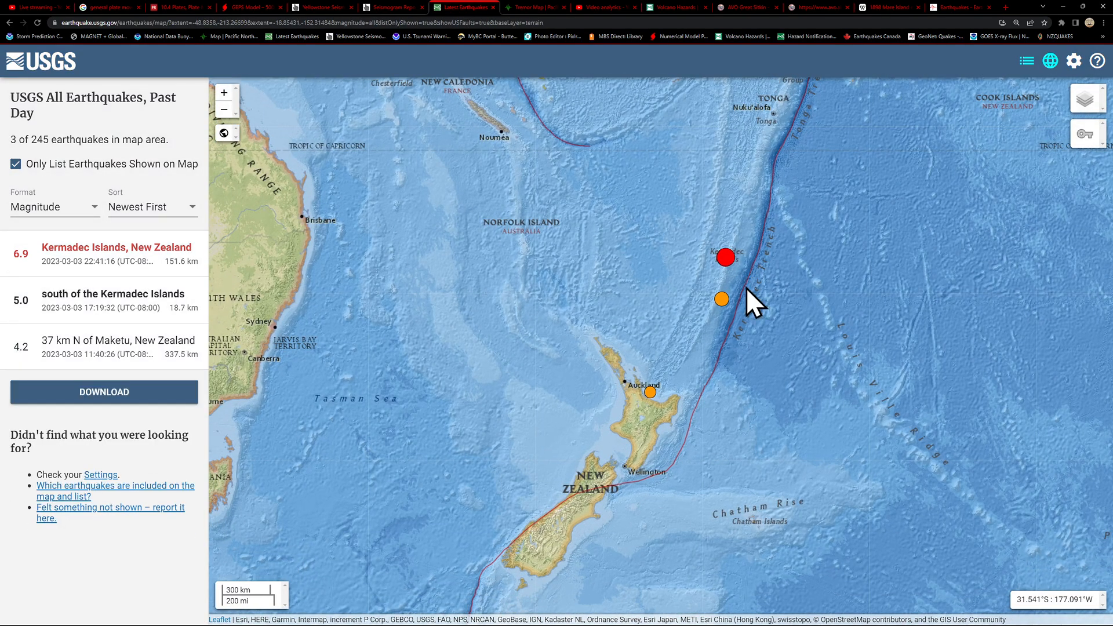
# Open the USGS M 6.9 Kermadec Islands event page, then switch to the tsunami.gov tab.
pyautogui.click(724, 257)
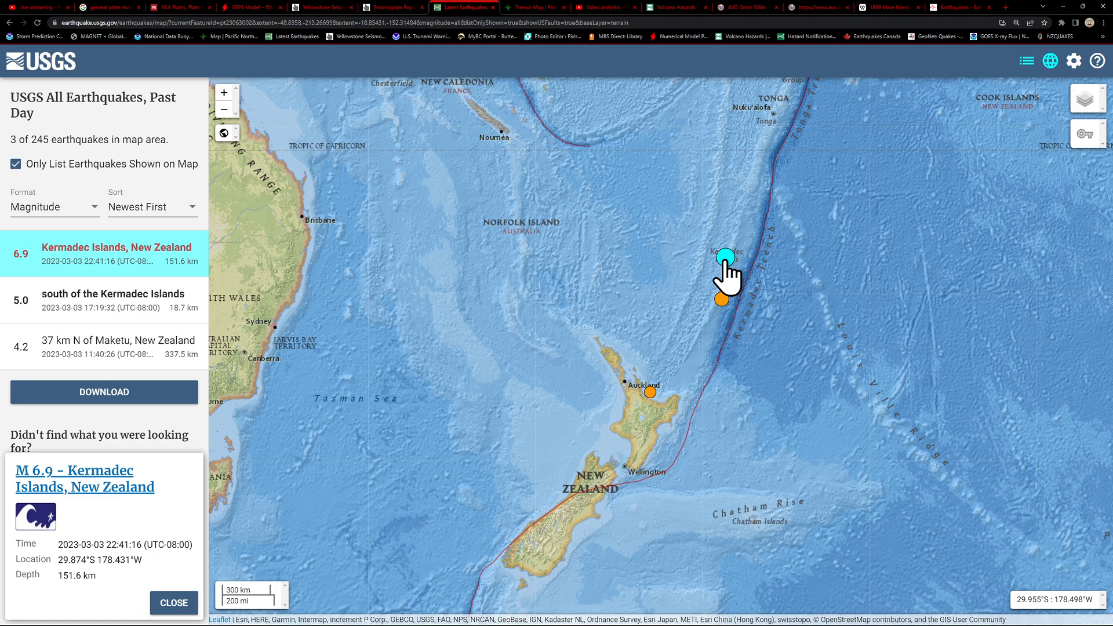
pyautogui.moveTo(124, 546)
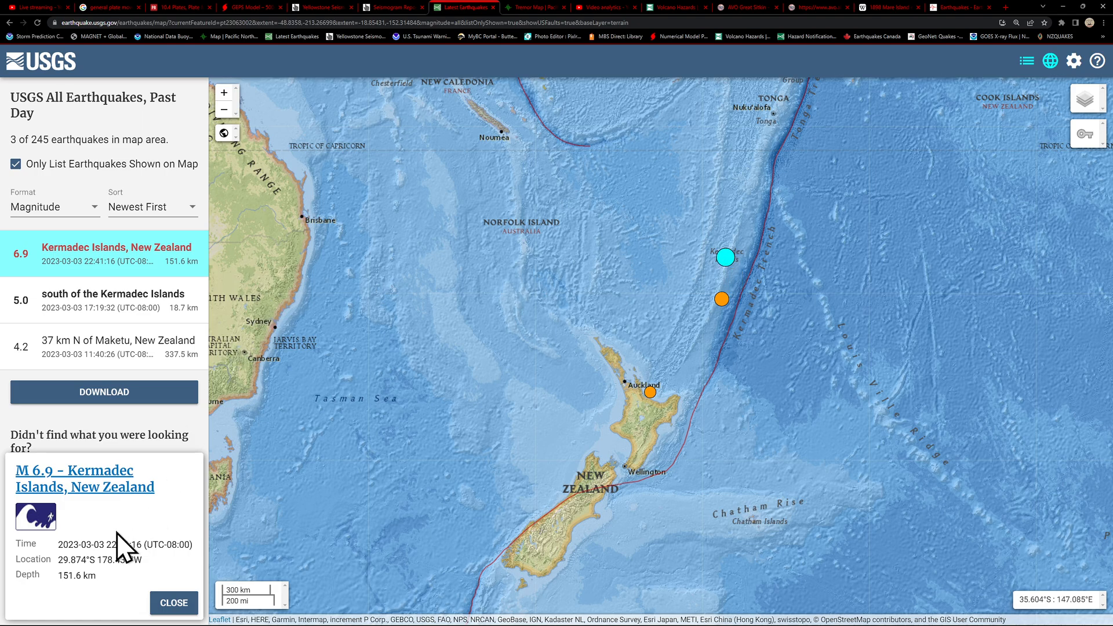
pyautogui.click(84, 477)
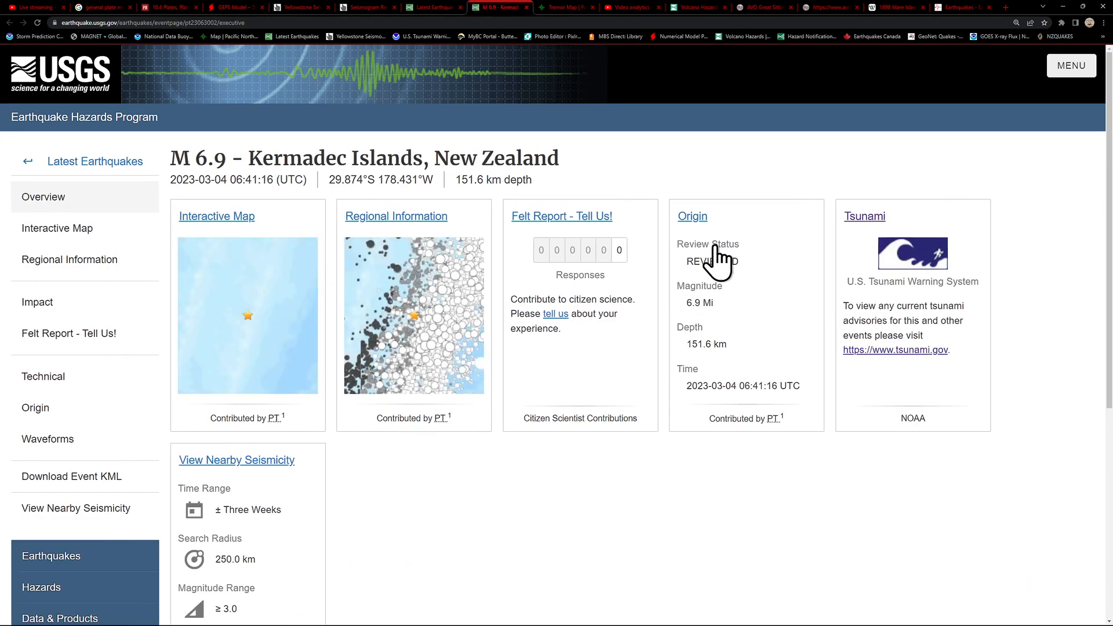
pyautogui.moveTo(695, 277)
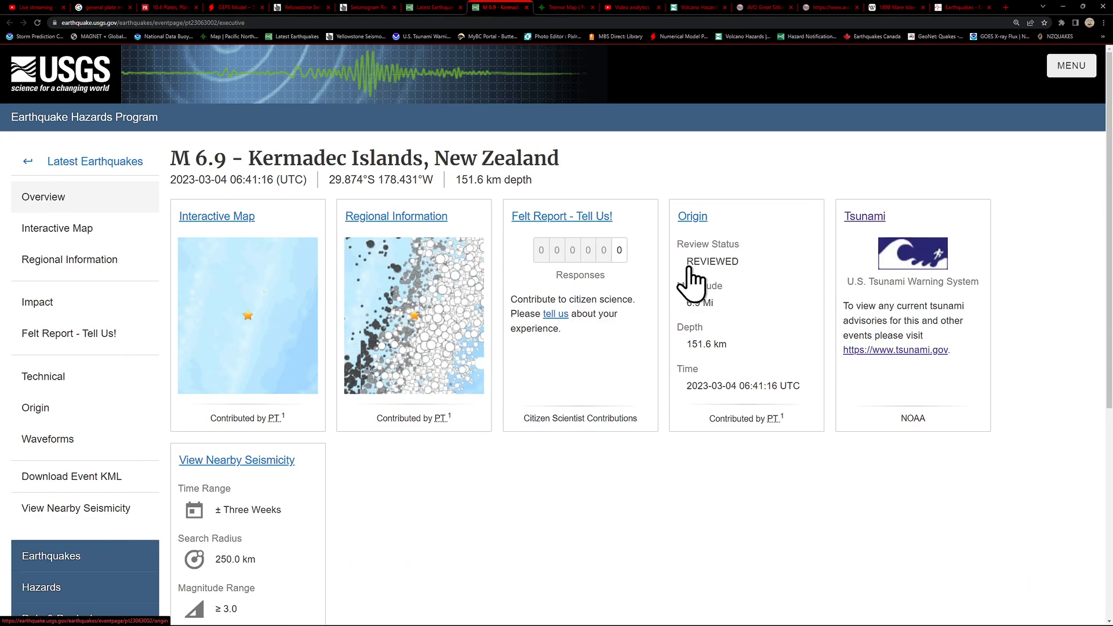
pyautogui.moveTo(10, 30)
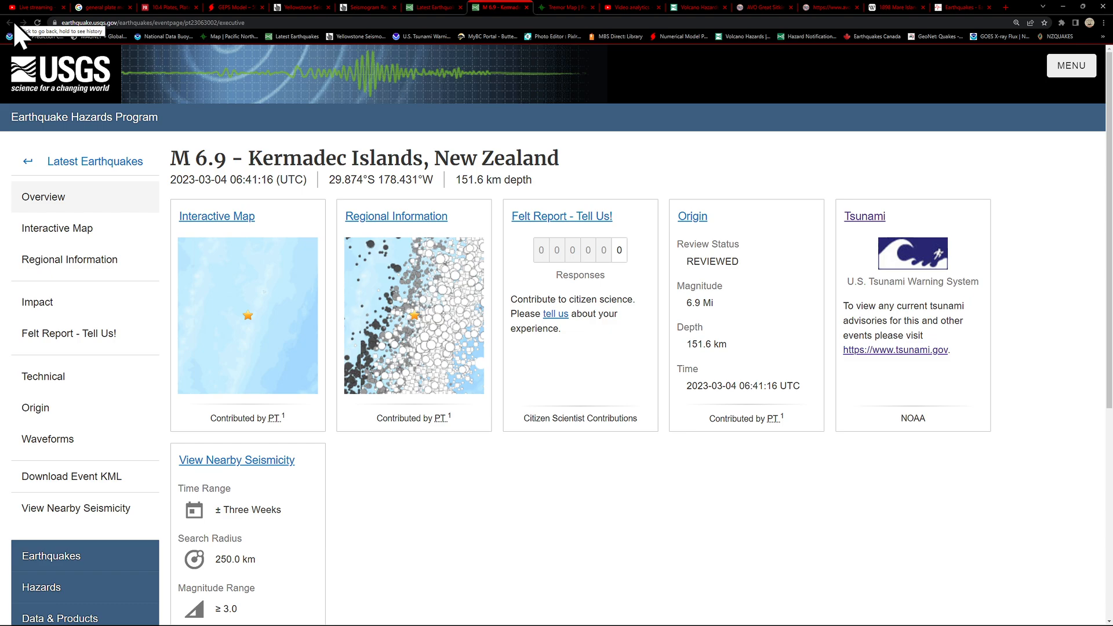
pyautogui.click(367, 7)
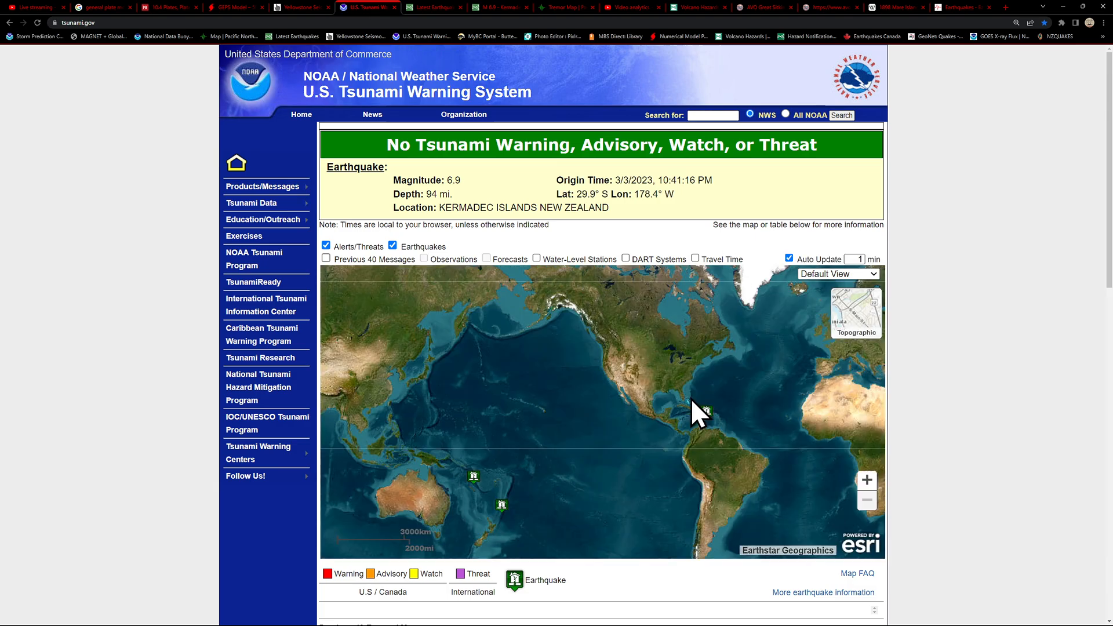
pyautogui.moveTo(525, 146)
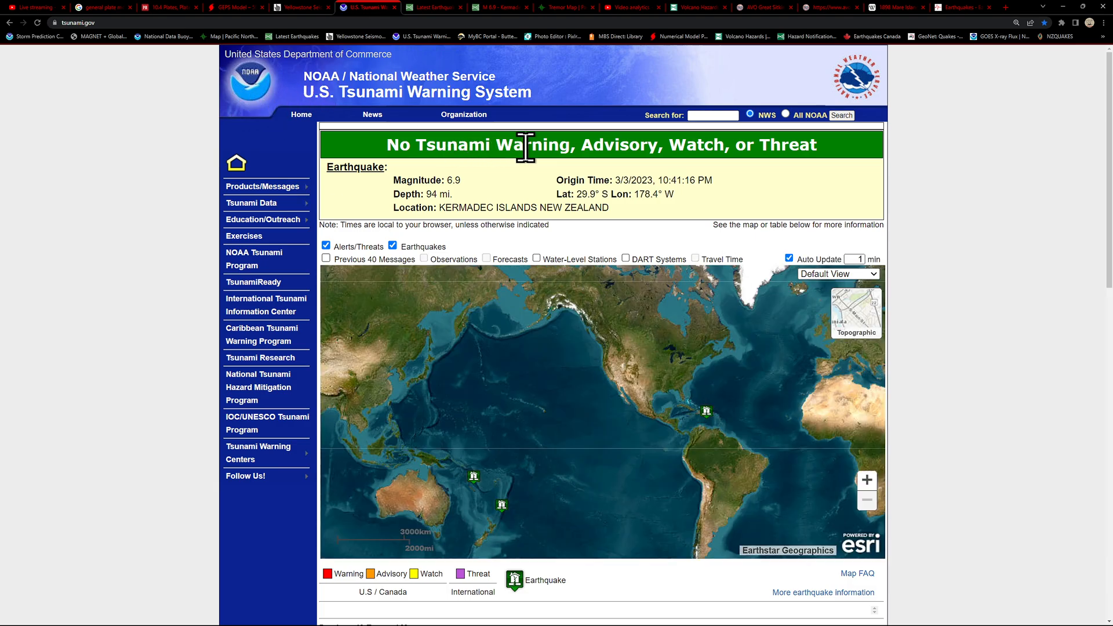
pyautogui.moveTo(678, 178)
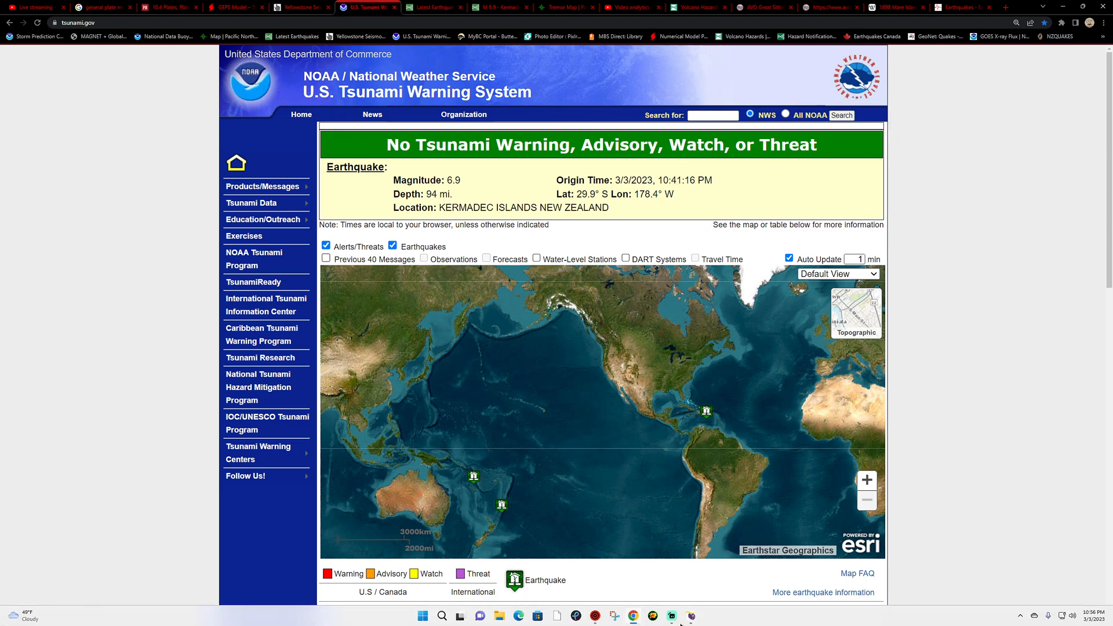
pyautogui.moveTo(670, 616)
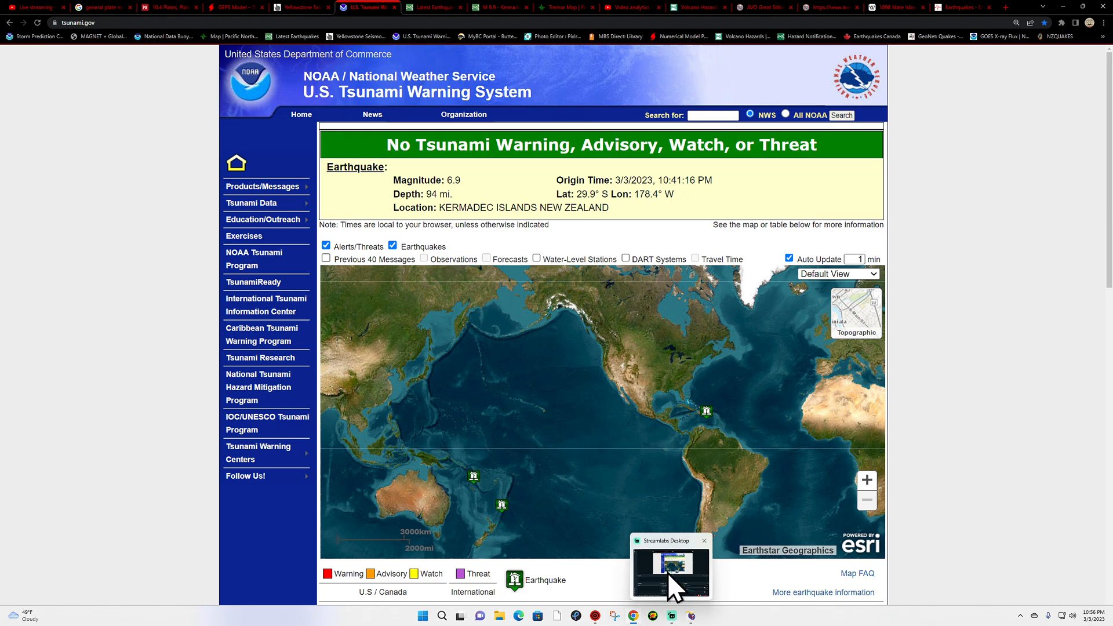
# Check the Isla Mona M 4.5 marker on tsunami.gov, then rotate the Earthquake 3D globe toward Antarctica.
pyautogui.click(706, 410)
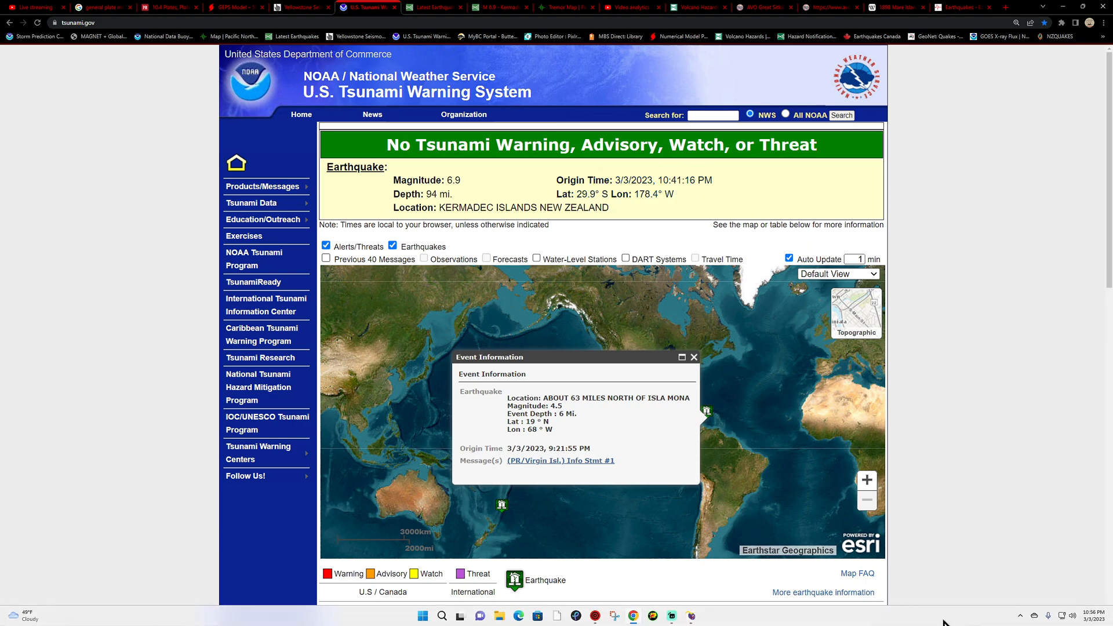
pyautogui.moveTo(1096, 621)
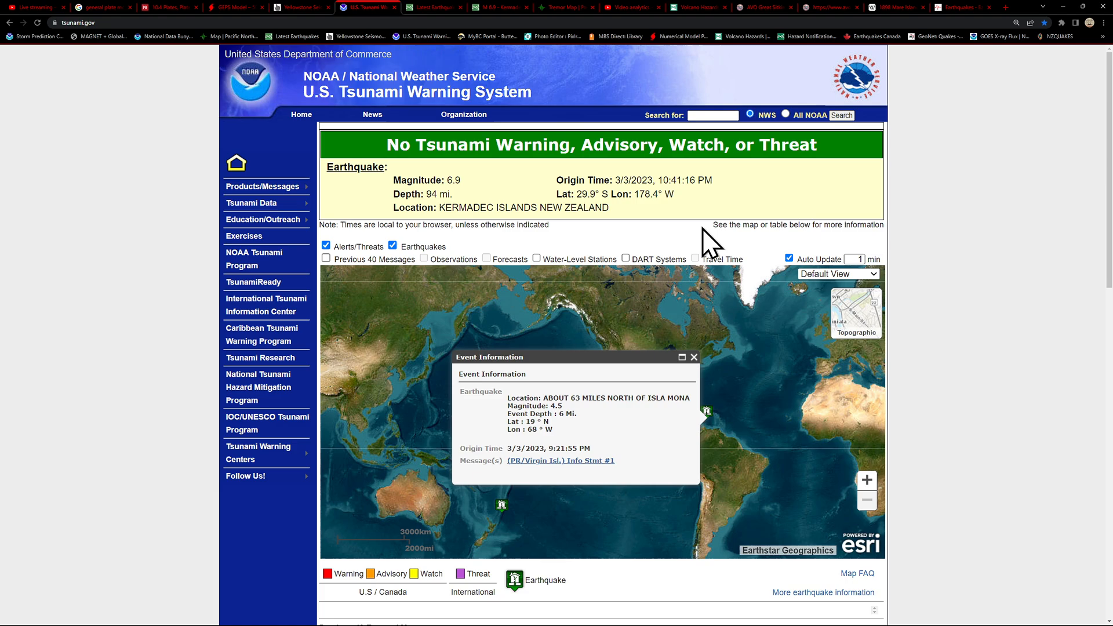
pyautogui.moveTo(594, 77)
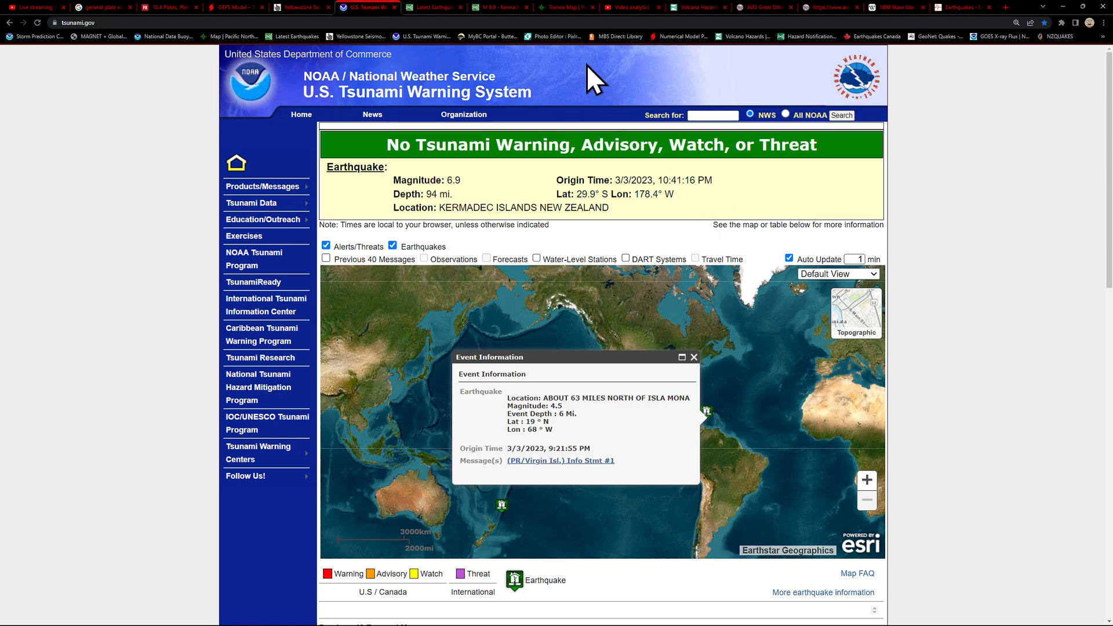
pyautogui.moveTo(635, 7)
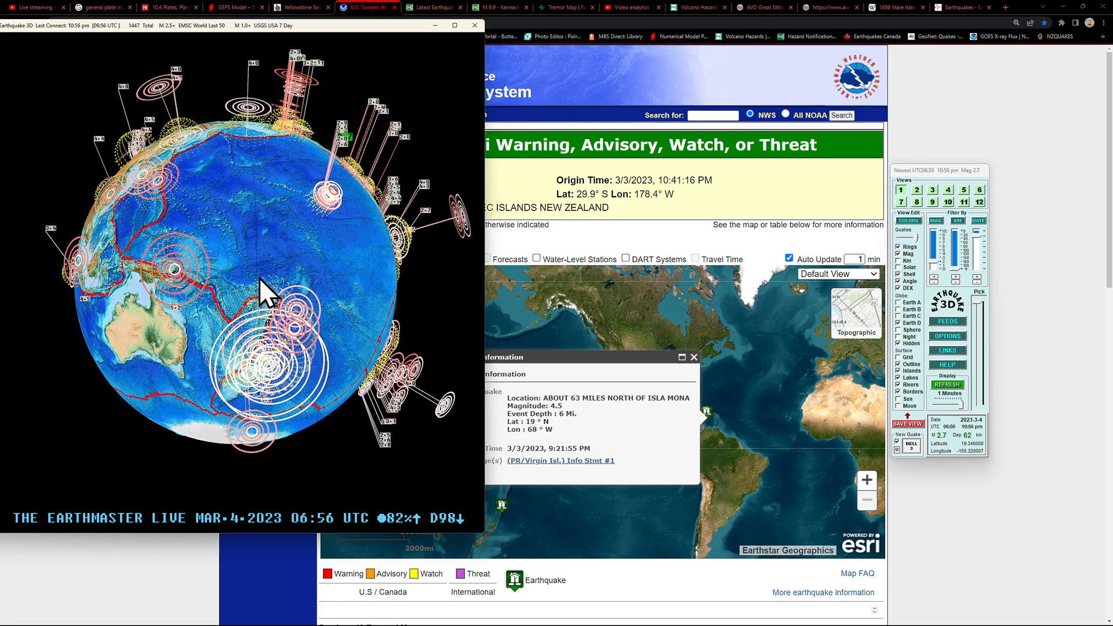
pyautogui.moveTo(266, 294); pyautogui.dragTo(258, 170)
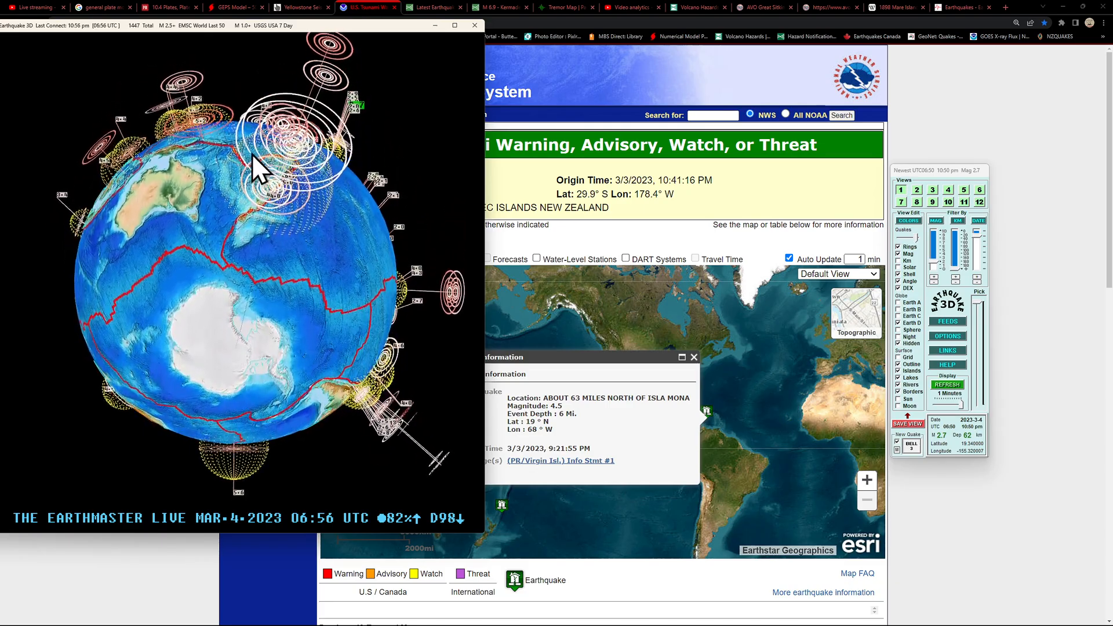